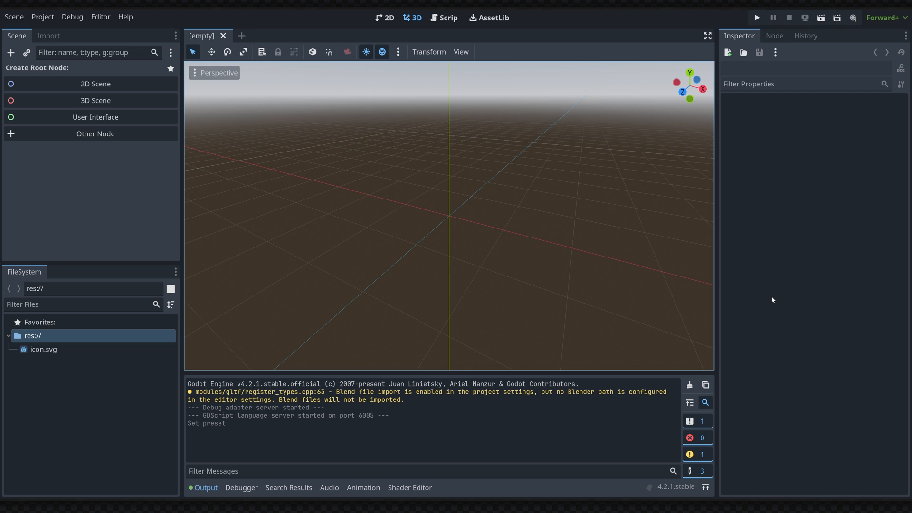
{"action": "mouse_move", "coordinate": [99, 16]}
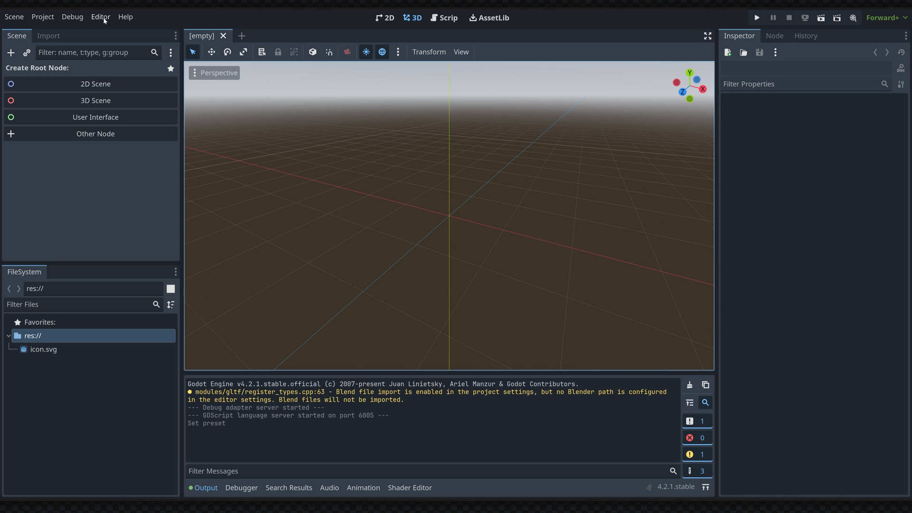
Set the editor theme preset to Custom with a near-black base colour, then Save & Restart
{"action": "left_click", "coordinate": [99, 16]}
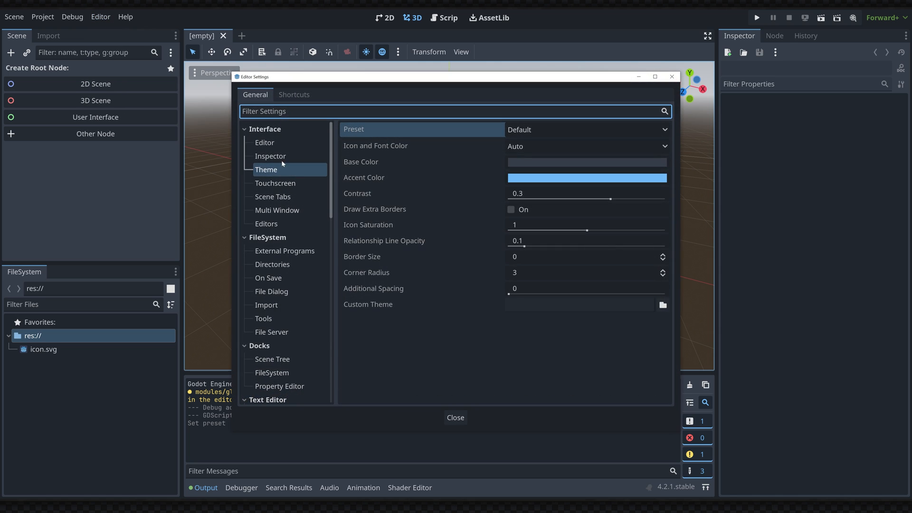
{"action": "left_click", "coordinate": [584, 129]}
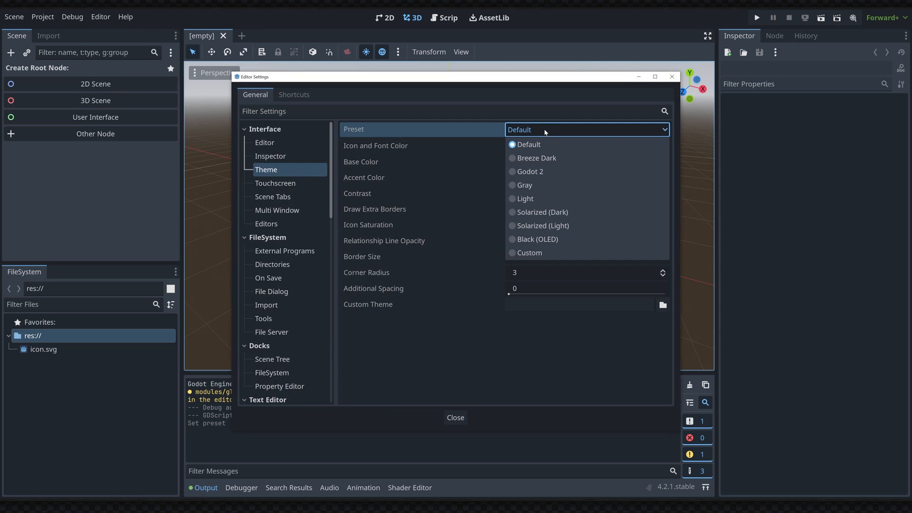
{"action": "left_click", "coordinate": [529, 253]}
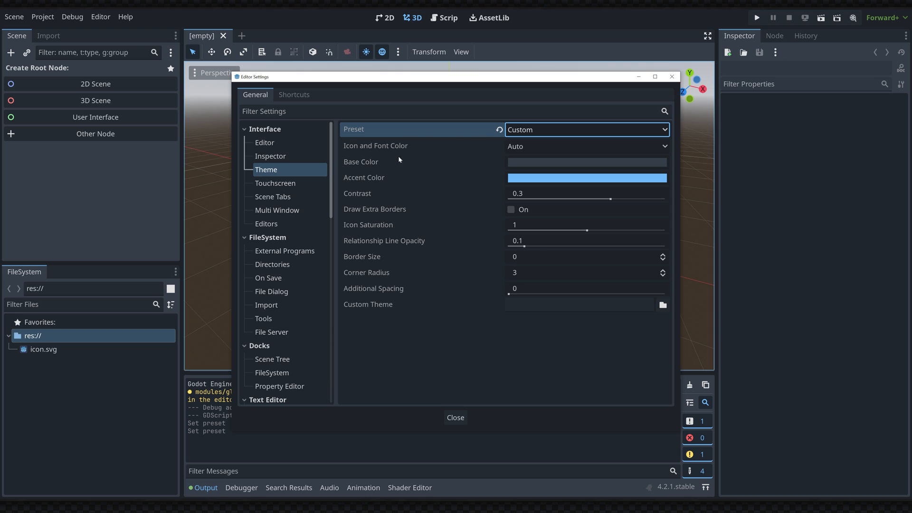
{"action": "mouse_move", "coordinate": [381, 305]}
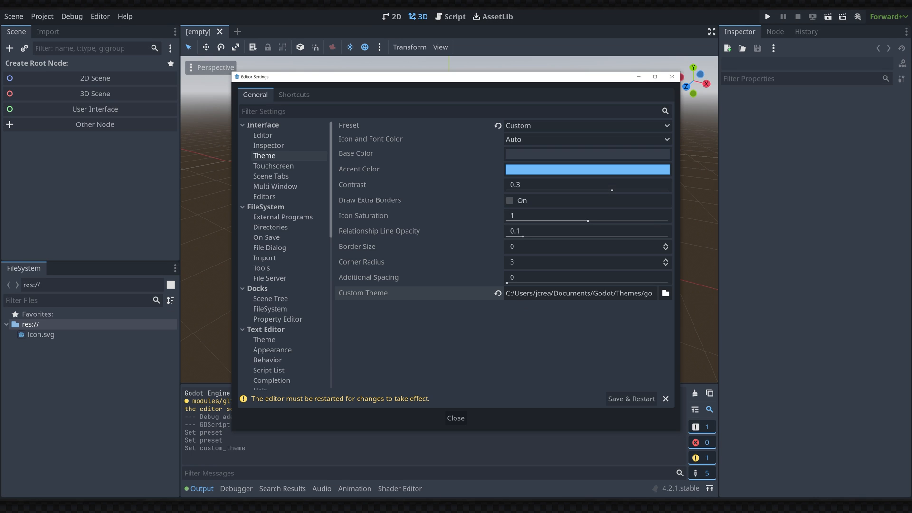
{"action": "mouse_move", "coordinate": [579, 293]}
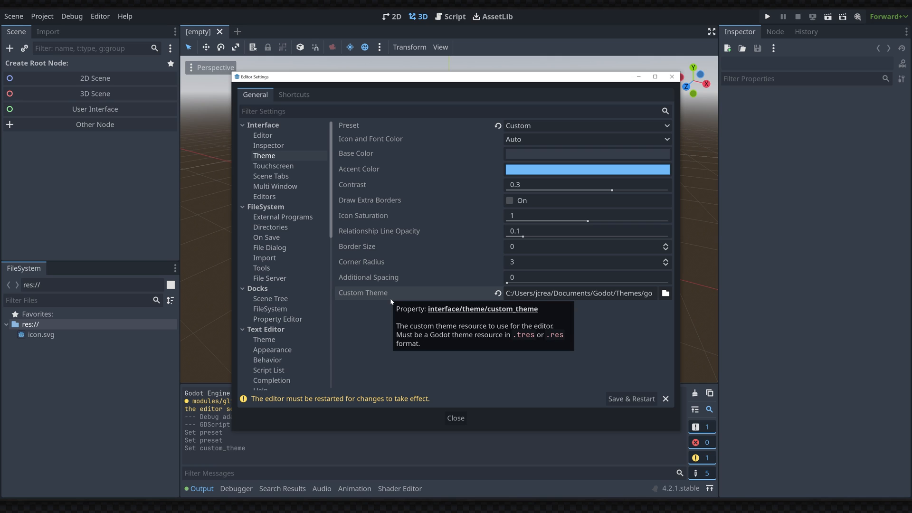
{"action": "left_click", "coordinate": [586, 153]}
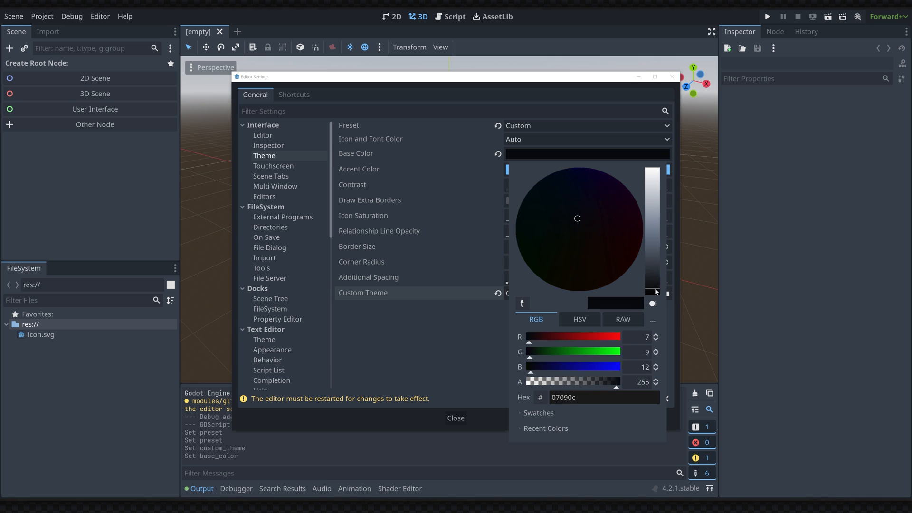
{"action": "left_click", "coordinate": [588, 220]}
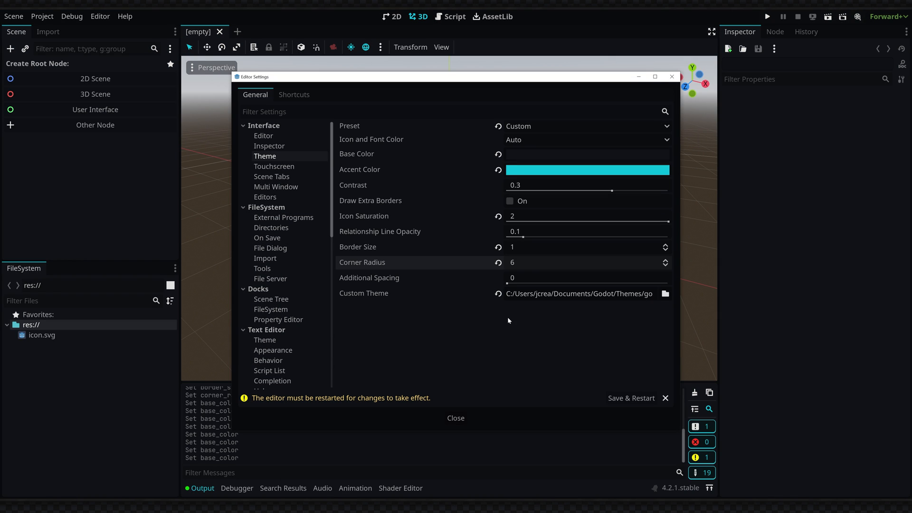
{"action": "left_click", "coordinate": [456, 418]}
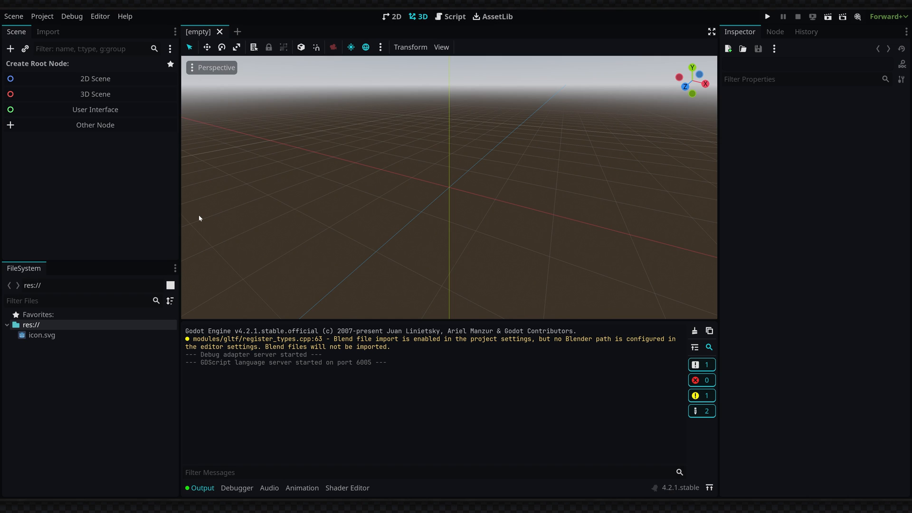
{"action": "mouse_move", "coordinate": [495, 207]}
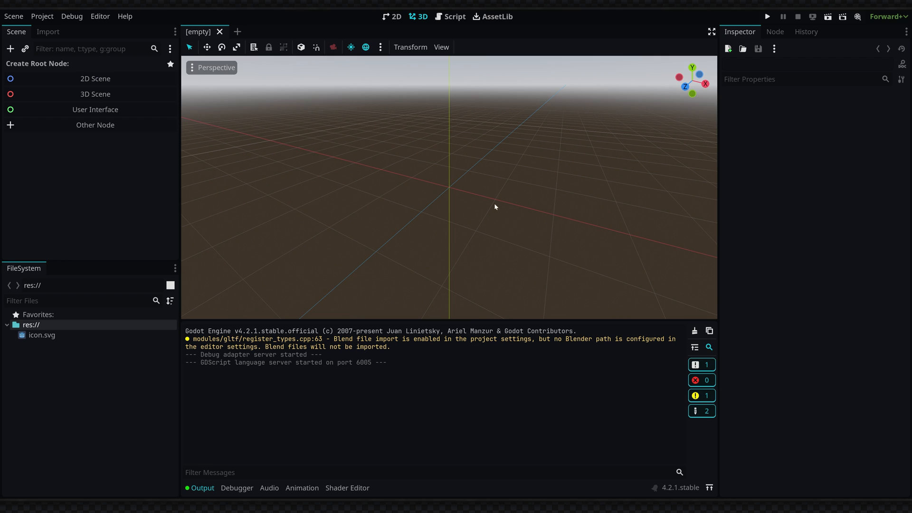
{"action": "mouse_move", "coordinate": [421, 420]}
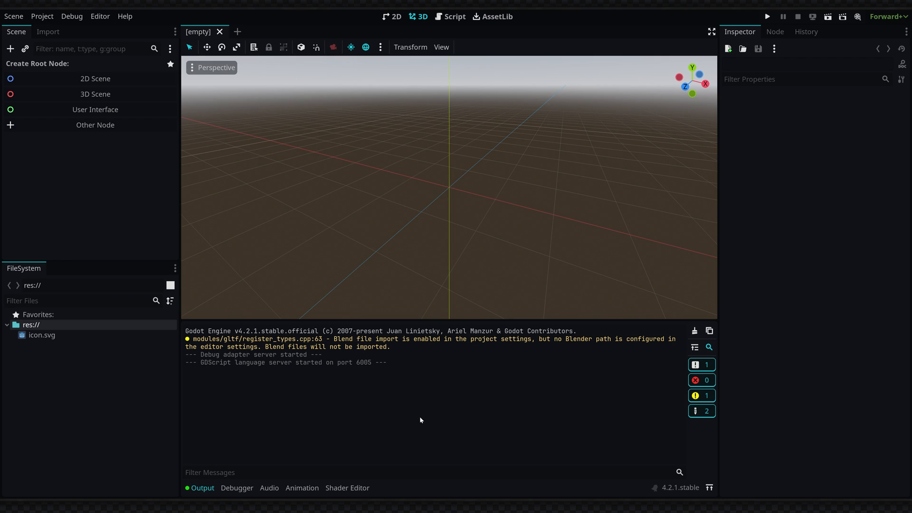
{"action": "mouse_move", "coordinate": [84, 376]}
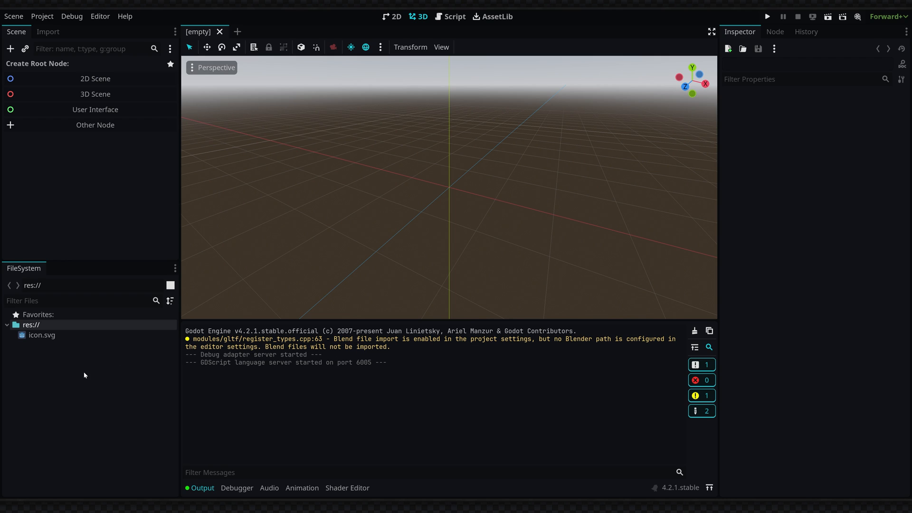
Create a Theme resource from the FileSystem dock and save it as new_theme.tres
{"action": "right_click", "coordinate": [85, 375]}
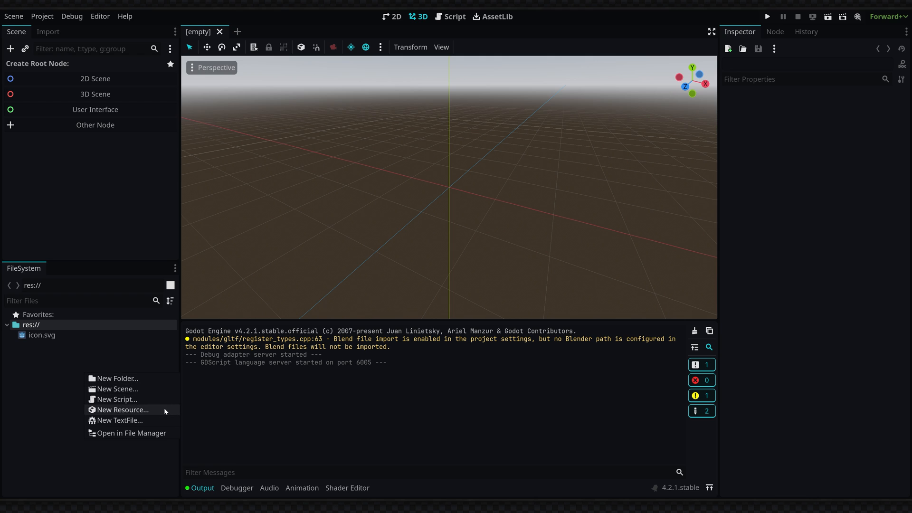
{"action": "left_click", "coordinate": [123, 410]}
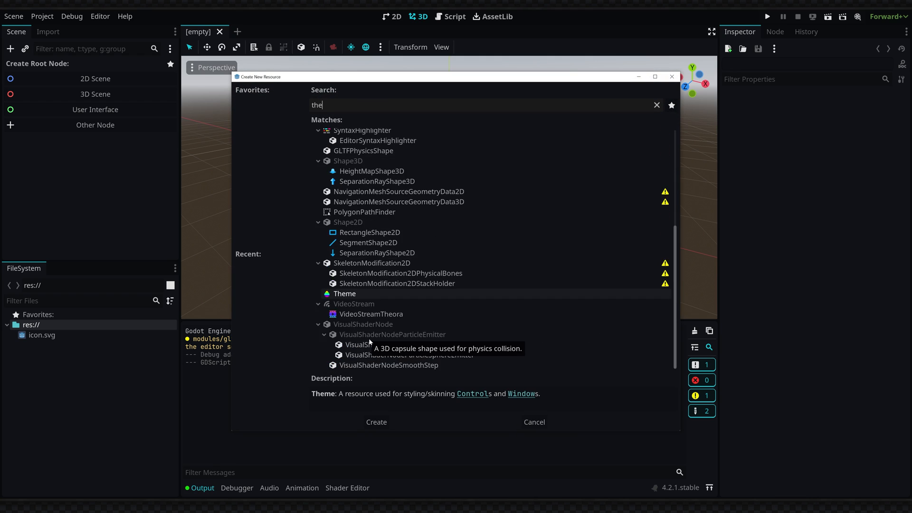
{"action": "left_click", "coordinate": [376, 422]}
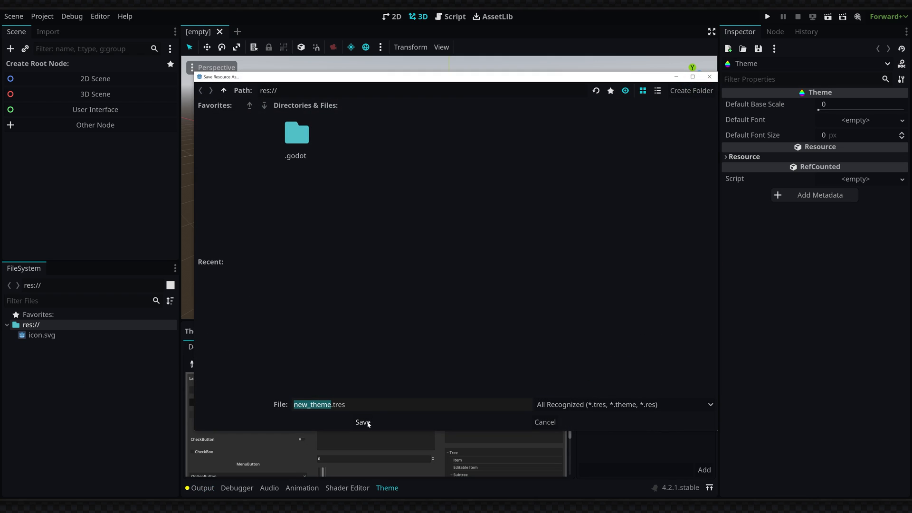
{"action": "left_click", "coordinate": [362, 422]}
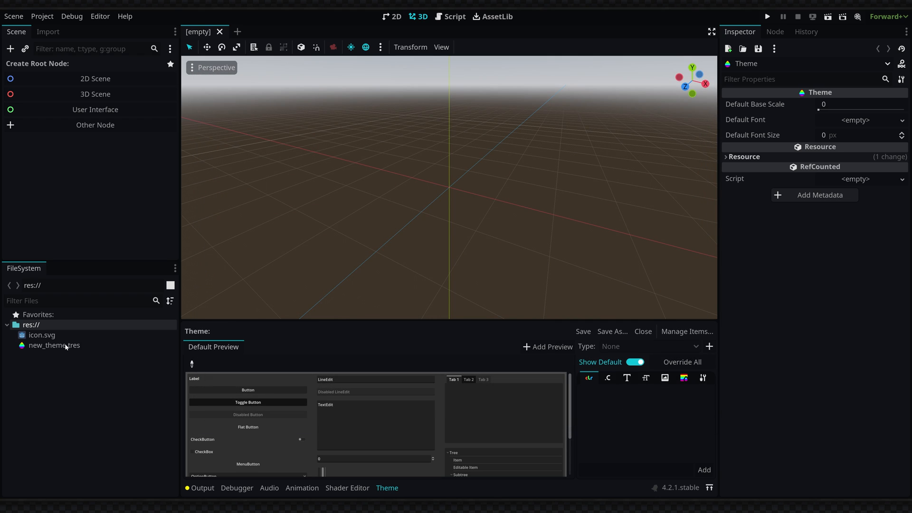
In new_theme.tres, give Button's disabled style a new StyleBoxFlat override
{"action": "double_click", "coordinate": [53, 345]}
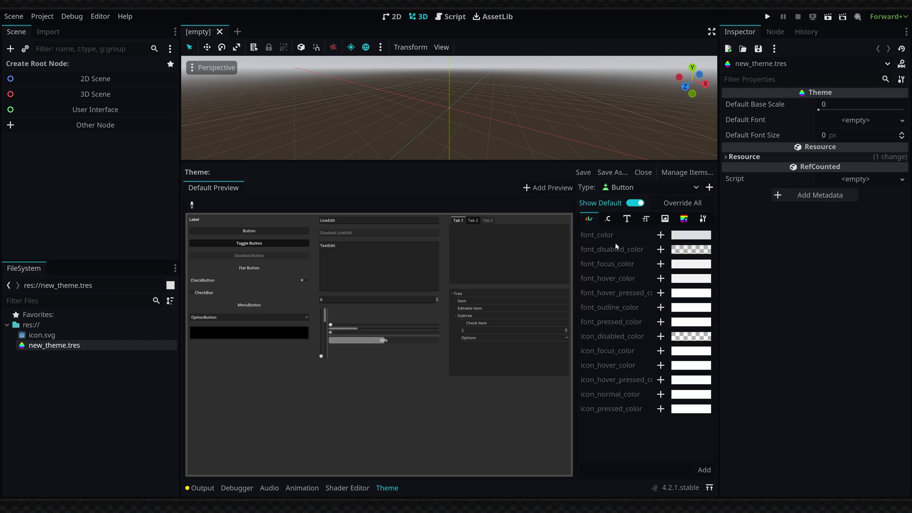
{"action": "left_click", "coordinate": [683, 218]}
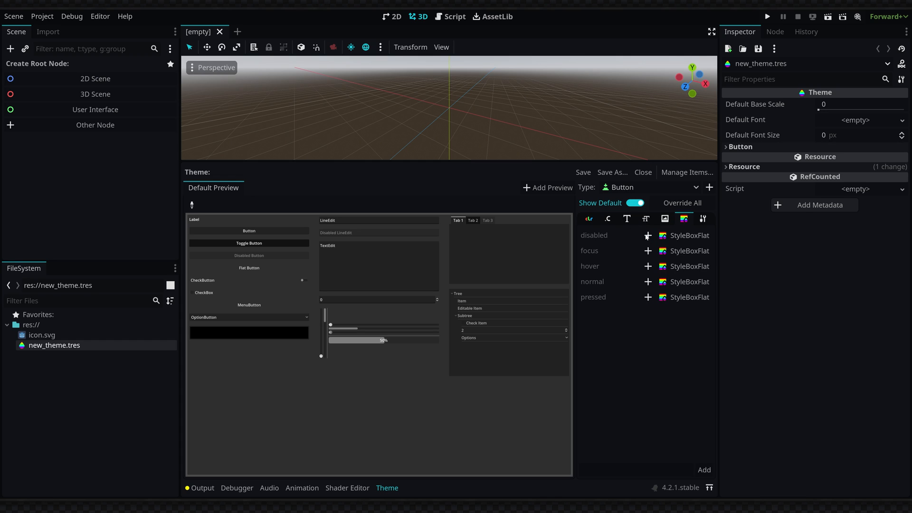
{"action": "left_click", "coordinate": [690, 235]}
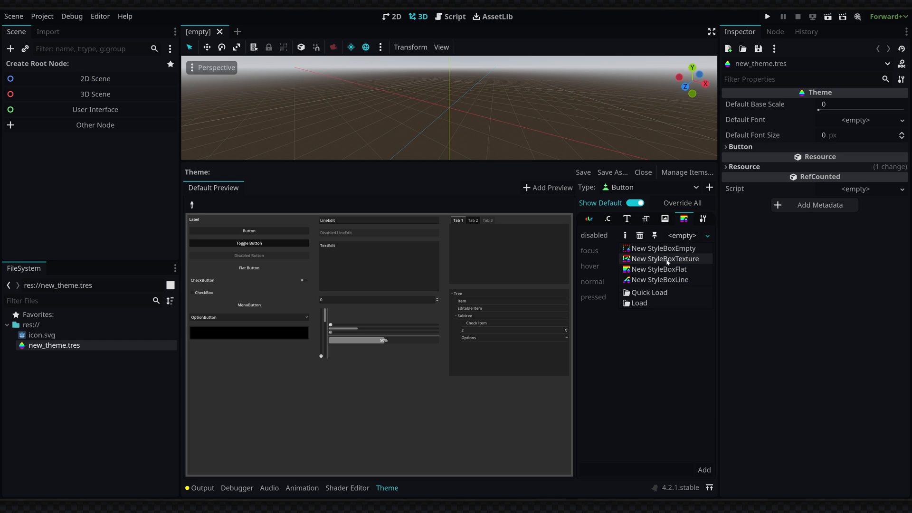
{"action": "left_click", "coordinate": [658, 280]}
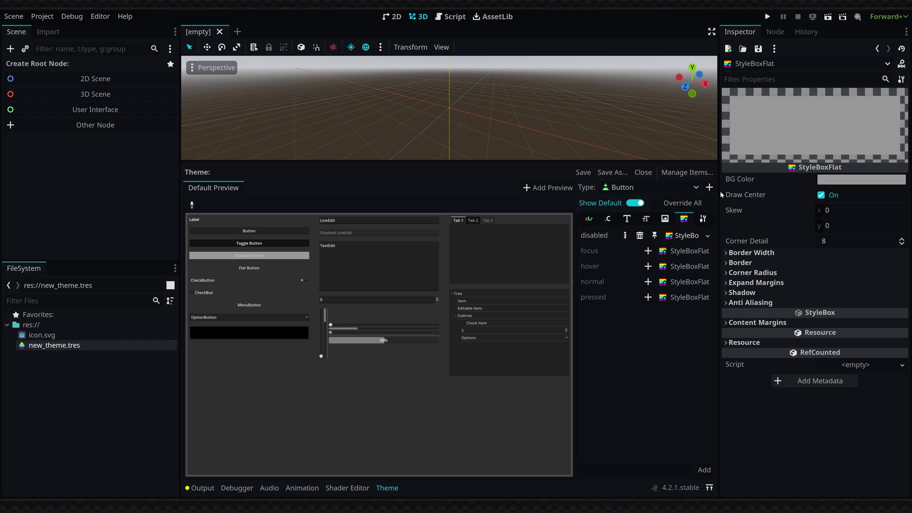